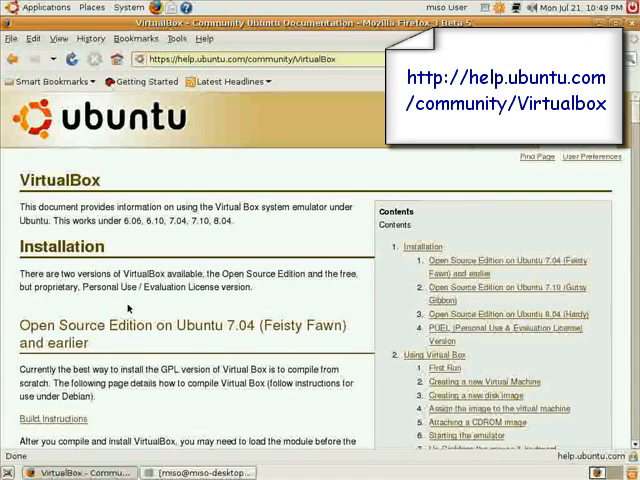
# Search the VirtualBox help page for "usb" and scroll to its USB section.
pyautogui.press('ctrl+f')
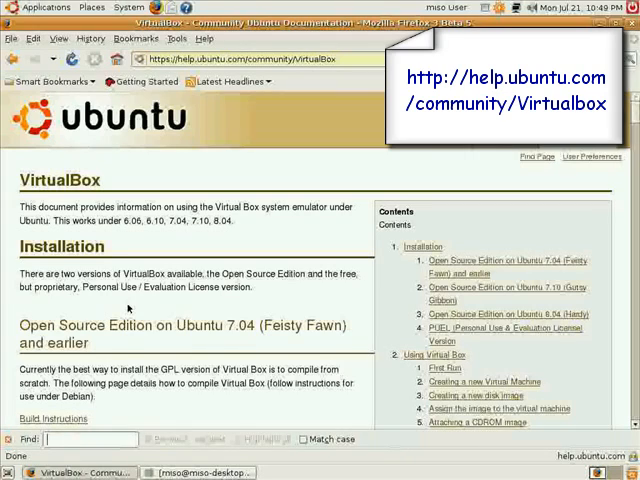
pyautogui.write('usb')
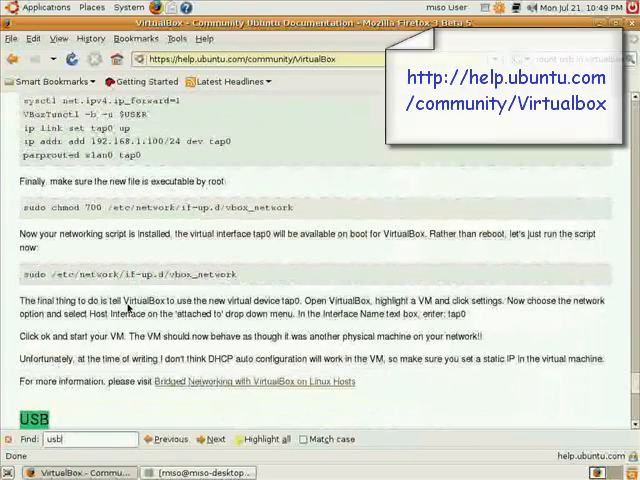
pyautogui.scroll(-3)
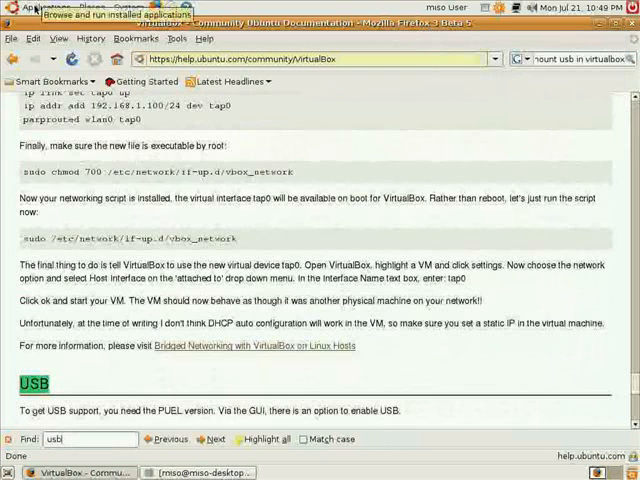
# In a new terminal run sudo chown -R root:vboxusers /proc/bus/usb, then enter sudo nano /etc/init.d/mountdevsubfs.sh.
pyautogui.click(36, 8)
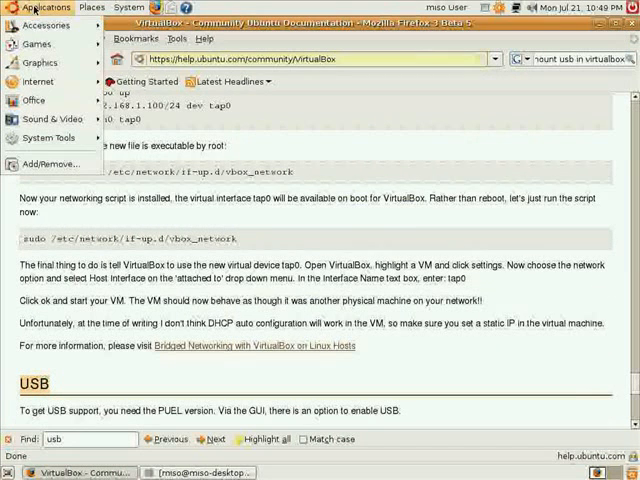
pyautogui.click(44, 24)
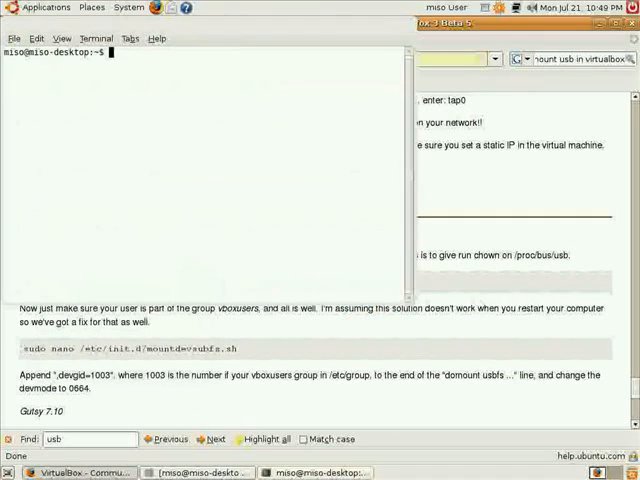
pyautogui.click(36, 38)
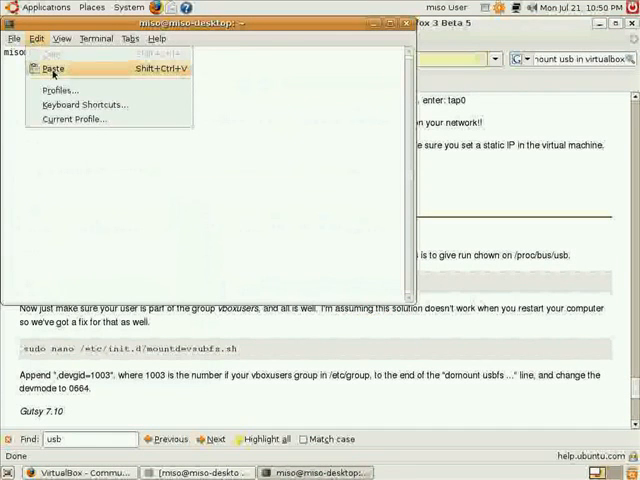
pyautogui.click(52, 68)
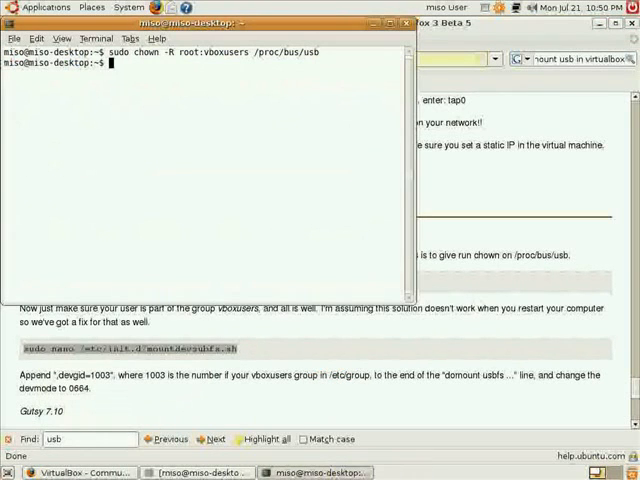
pyautogui.write('sudo nano /etc/init.d/mountdevsubfs.sh')
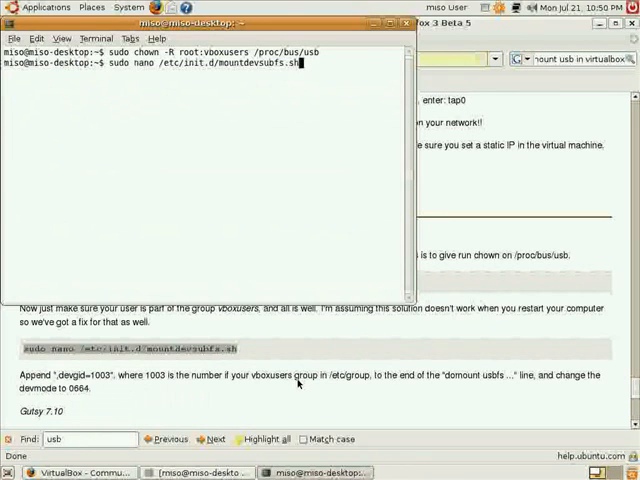
# Open mountdevsubfs.sh in nano and reach its /proc/bus/usb block.
pyautogui.press('Return')
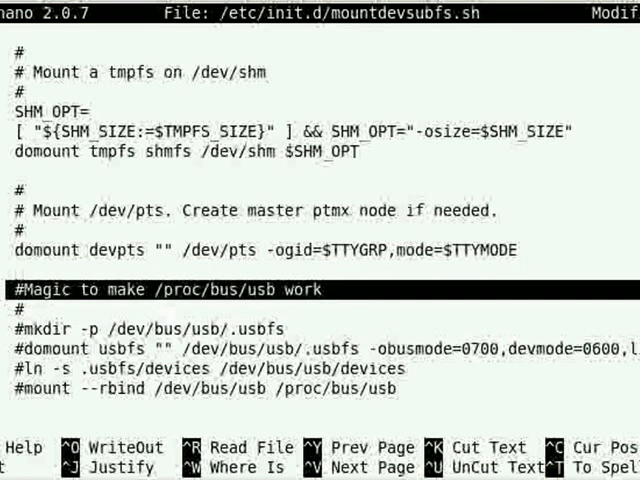
# Append ,devgid=1003 to the /proc/bus/usb domount options and save the script on exit.
pyautogui.press('Up')
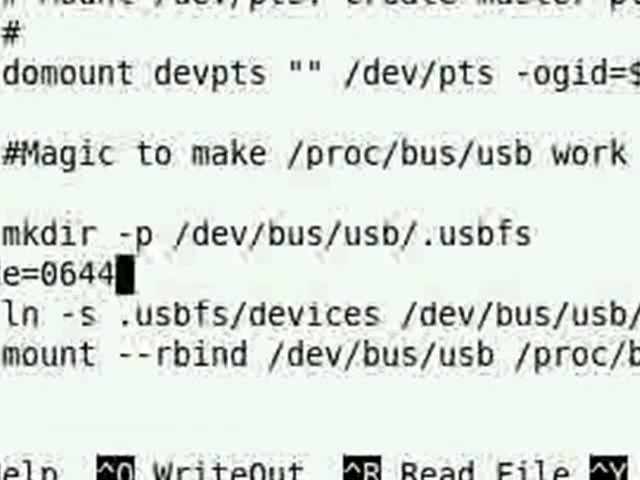
pyautogui.write(',de')
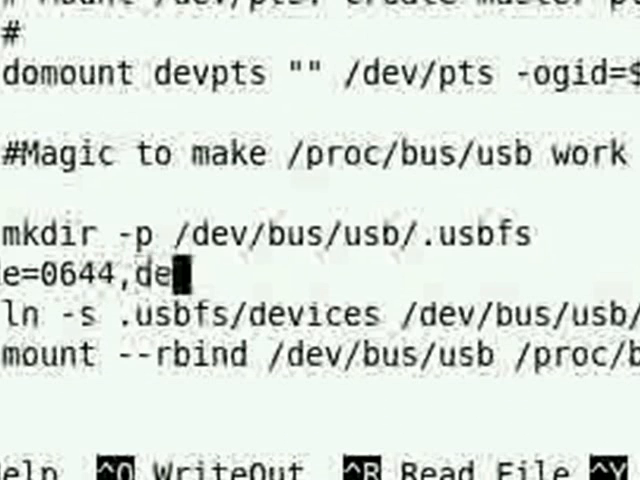
pyautogui.write('vgid')
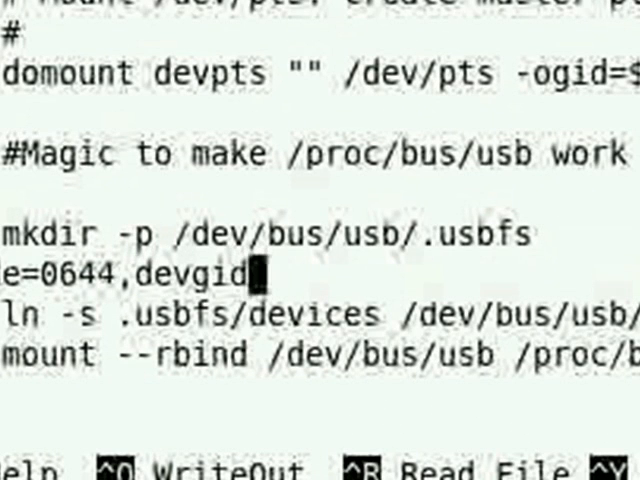
pyautogui.write('=')
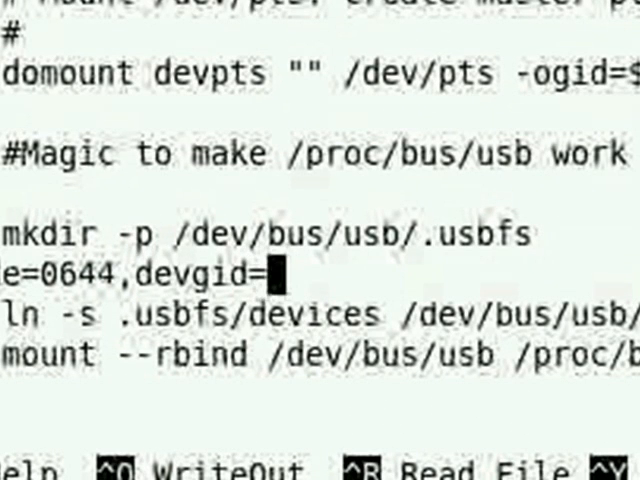
pyautogui.write('1003')
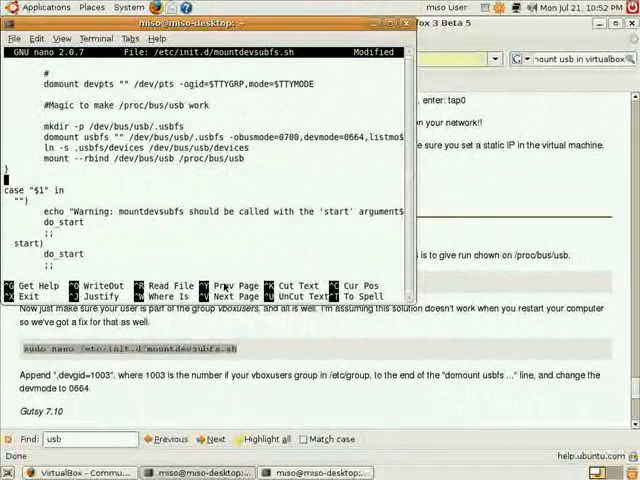
pyautogui.press('ctrl+x')
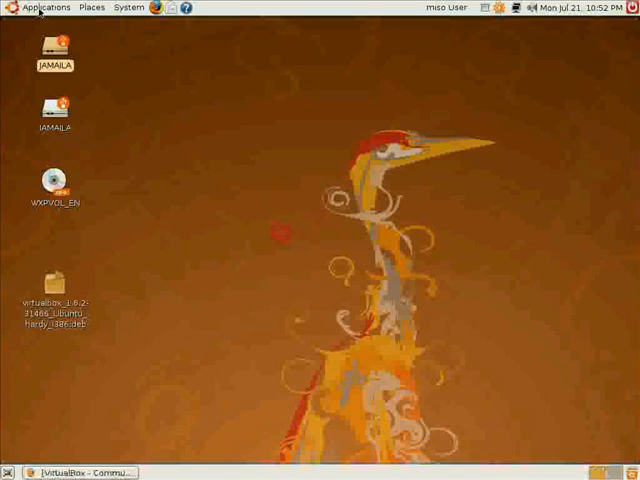
# Launch Sun xVM VirtualBox from the Applications menu.
pyautogui.click(46, 8)
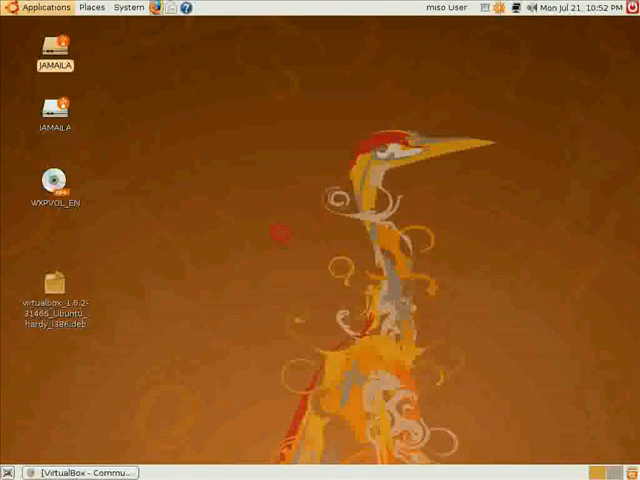
pyautogui.moveTo(256, 250)
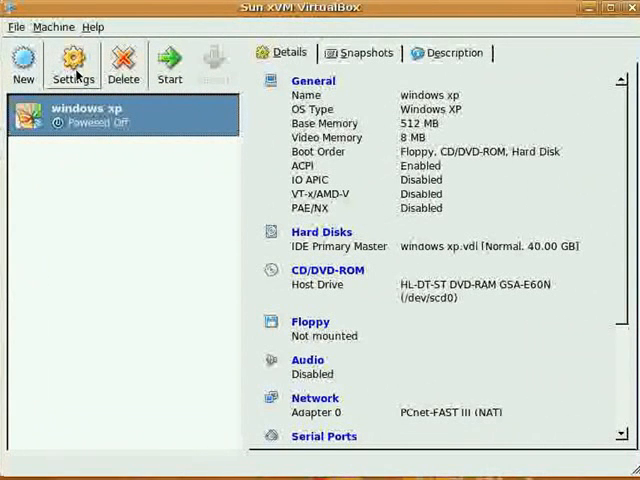
# Open the windows xp machine's settings, view General > Advanced, then the USB category.
pyautogui.click(72, 62)
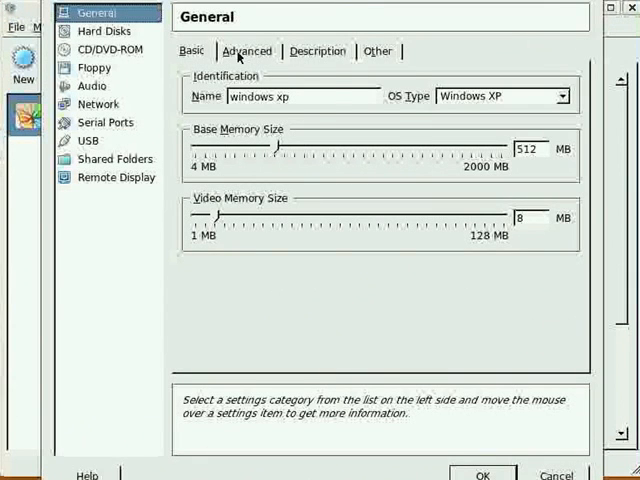
pyautogui.click(246, 52)
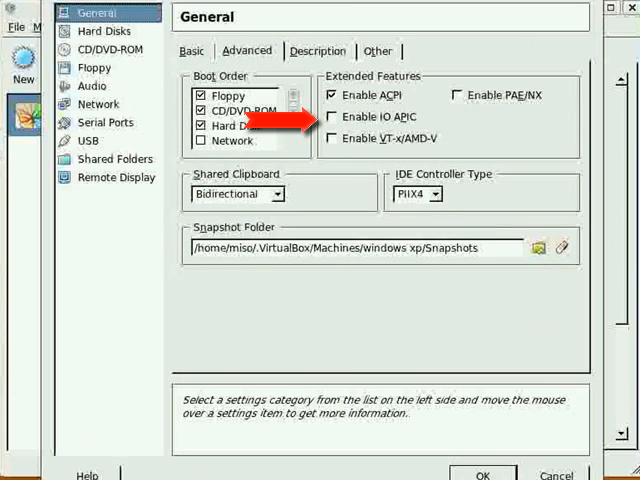
pyautogui.click(332, 116)
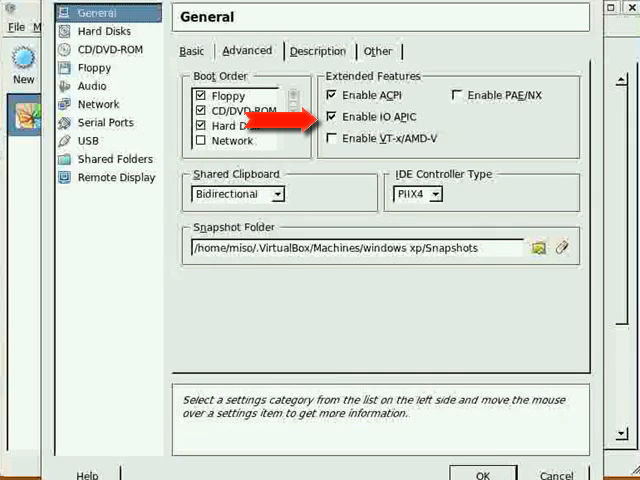
pyautogui.click(90, 140)
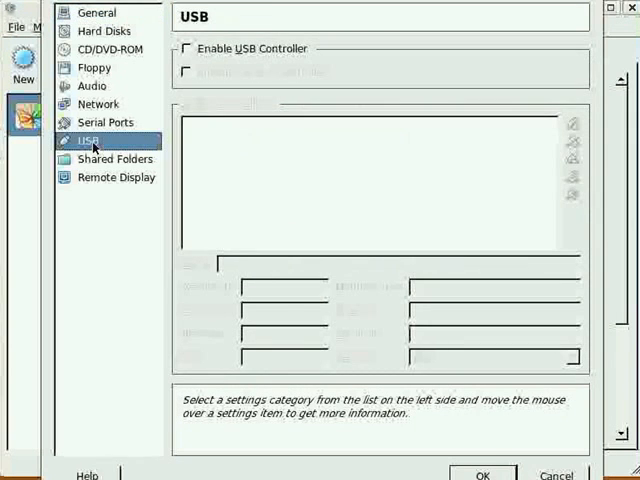
pyautogui.moveTo(216, 56)
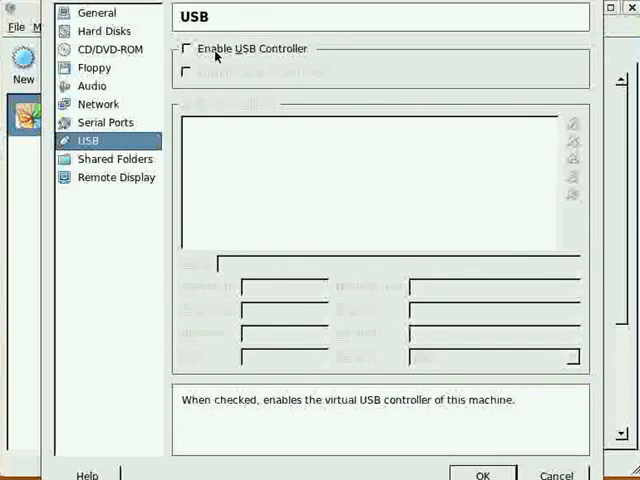
# Enable the USB and USB 2.0 controllers, add device filters for the USB drives, and save with OK.
pyautogui.click(188, 48)
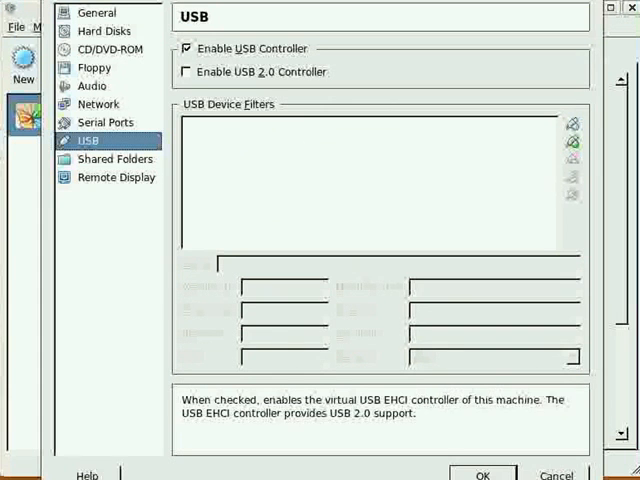
pyautogui.click(188, 72)
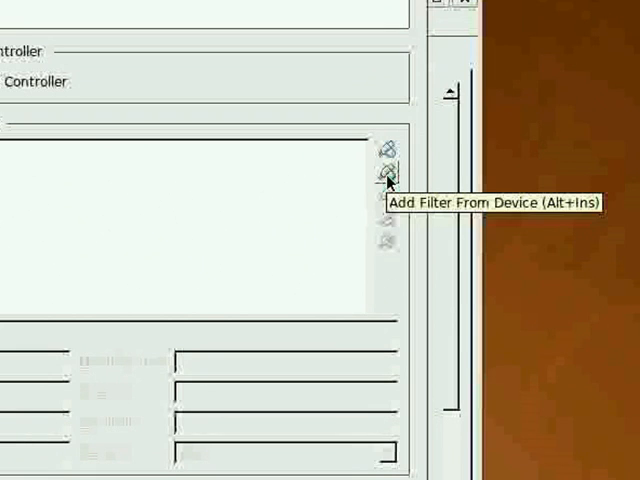
pyautogui.click(388, 168)
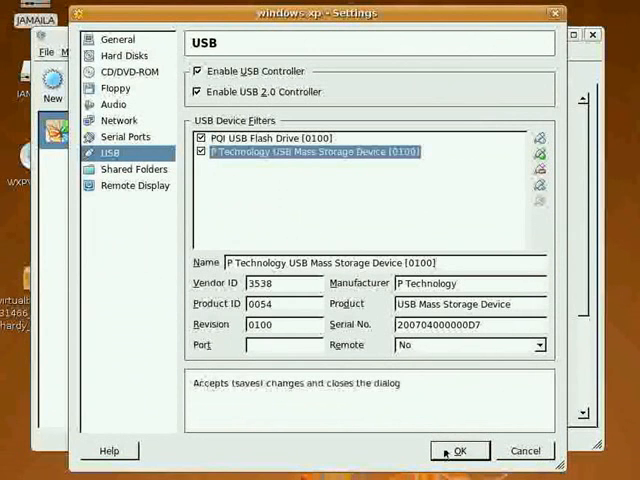
pyautogui.click(460, 450)
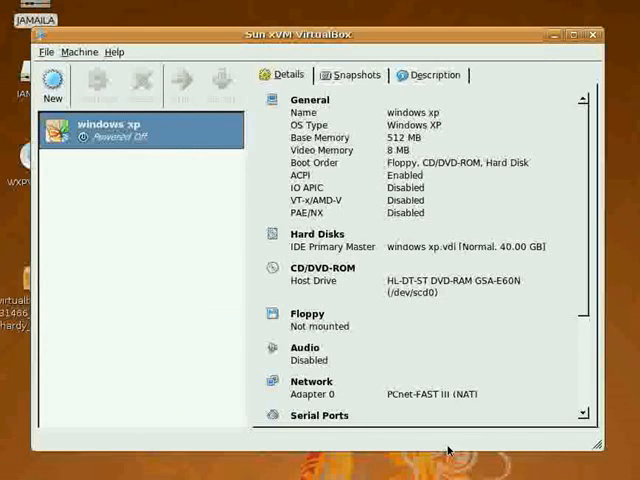
pyautogui.scroll(-3)
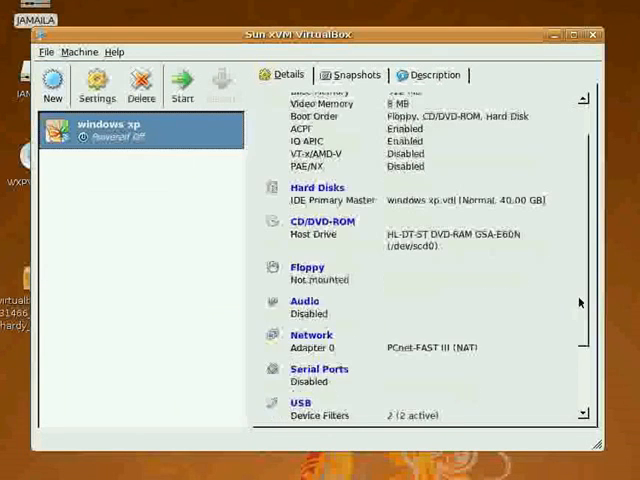
pyautogui.scroll(-3)
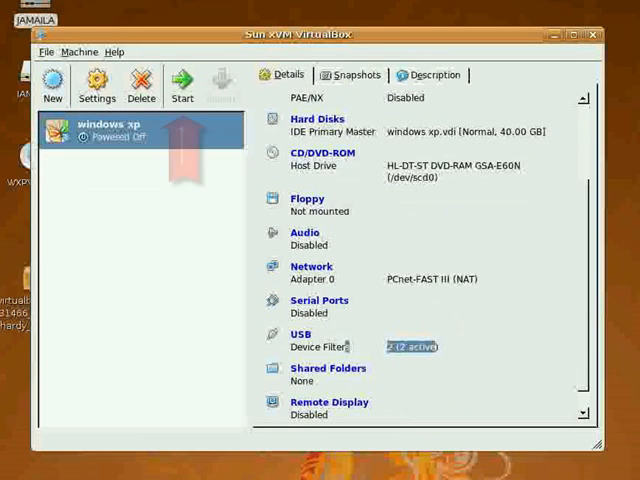
pyautogui.moveTo(184, 84)
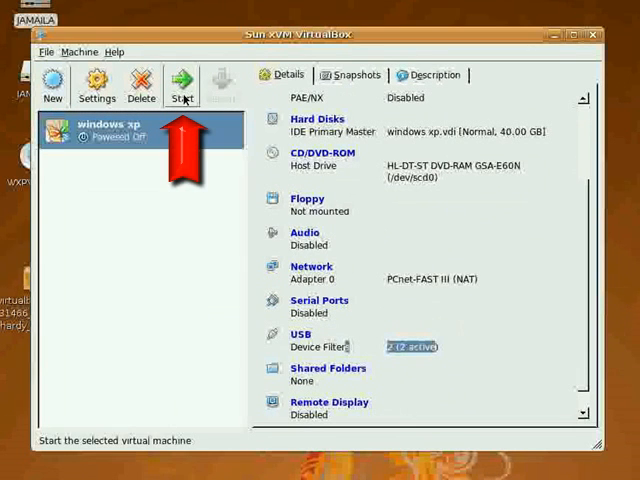
# Start the windows xp virtual machine and bring up its Devices menu.
pyautogui.click(184, 84)
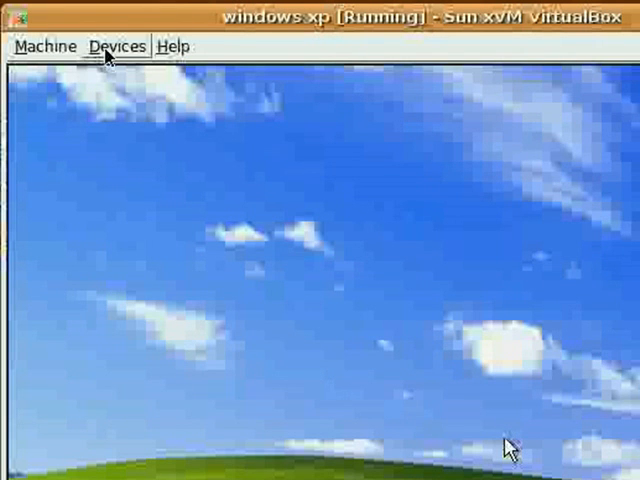
pyautogui.click(116, 46)
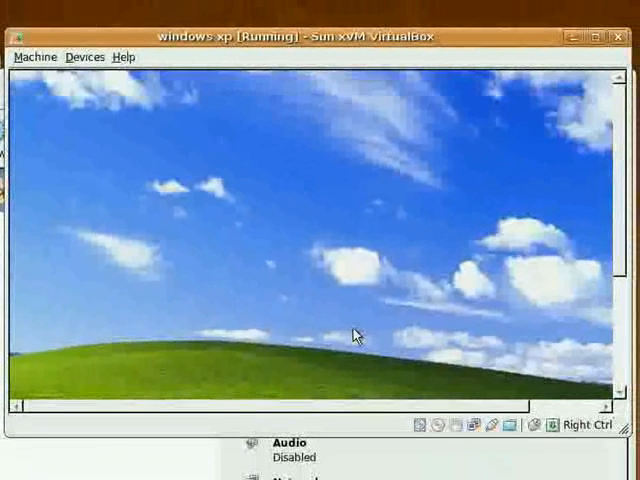
pyautogui.moveTo(16, 80)
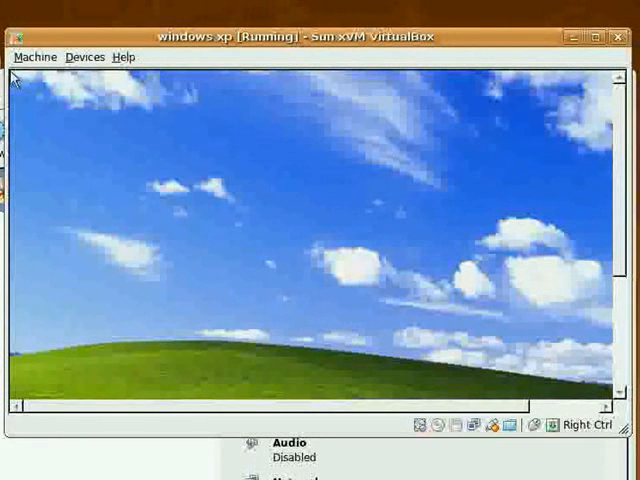
pyautogui.moveTo(244, 78)
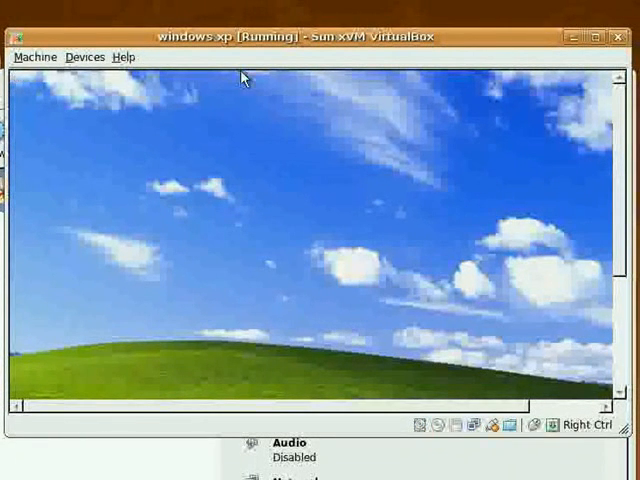